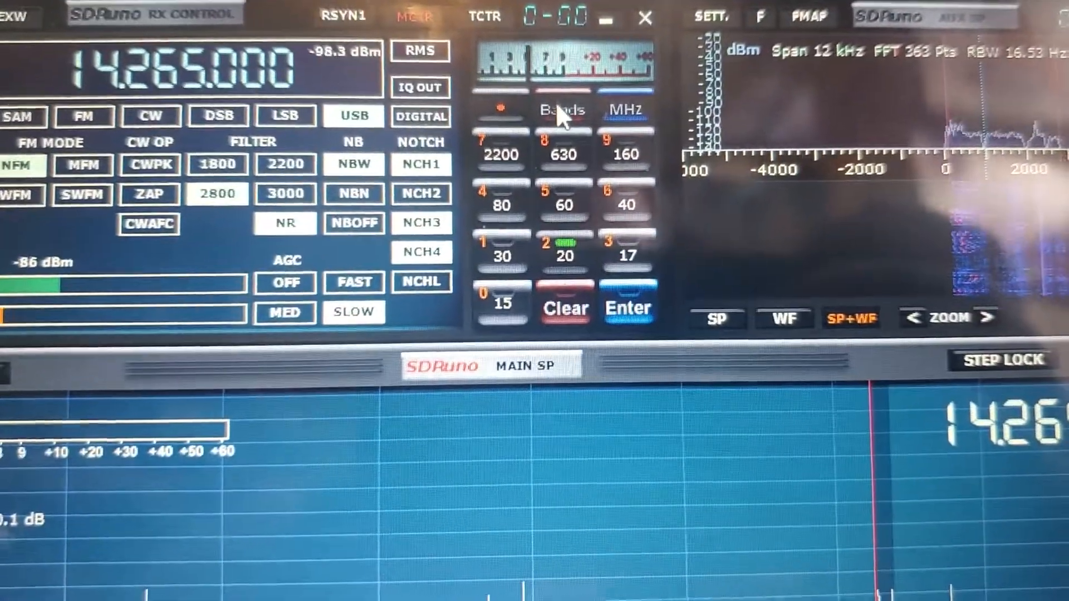
# Page the Bands keypad to the higher set, 12 m through 23 cm.
pyautogui.click(562, 109)
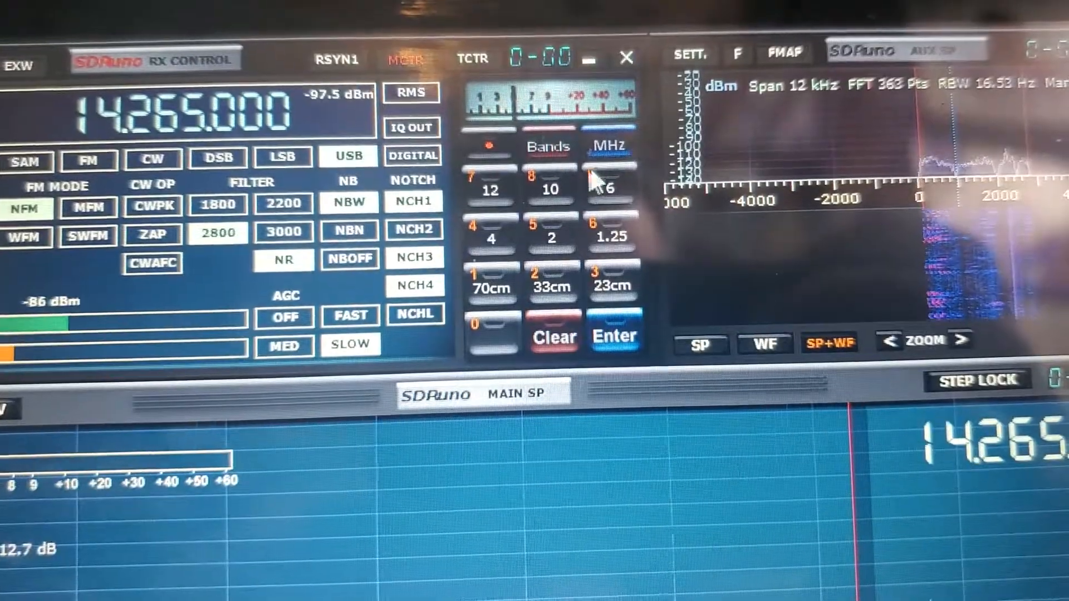
# Tune to 28.850 MHz USB on 10 m, then return the keypad to the 2200 m–15 m HF set.
pyautogui.click(549, 190)
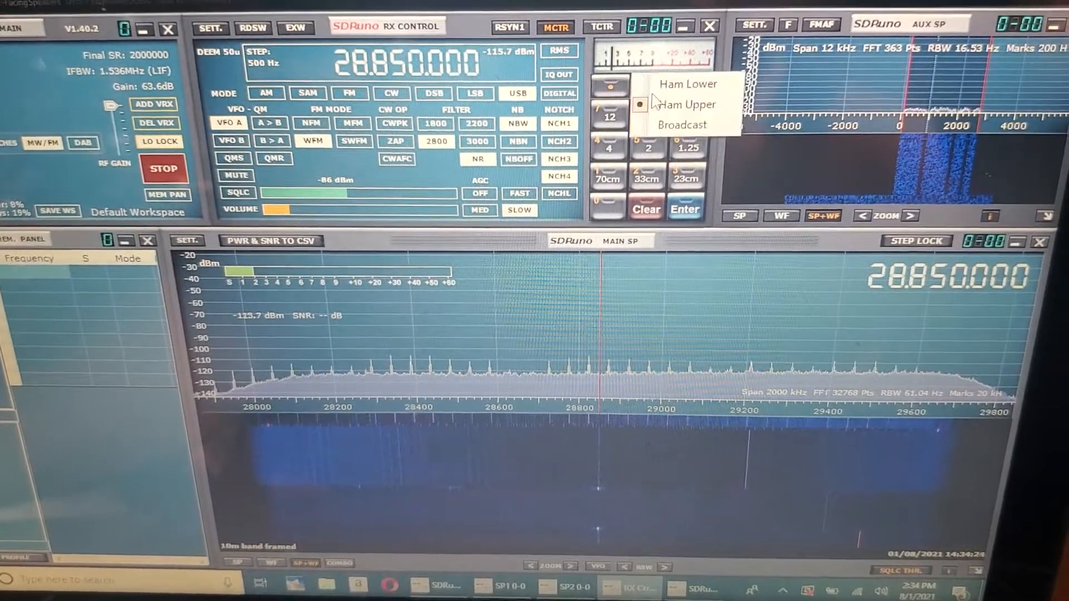
pyautogui.click(685, 104)
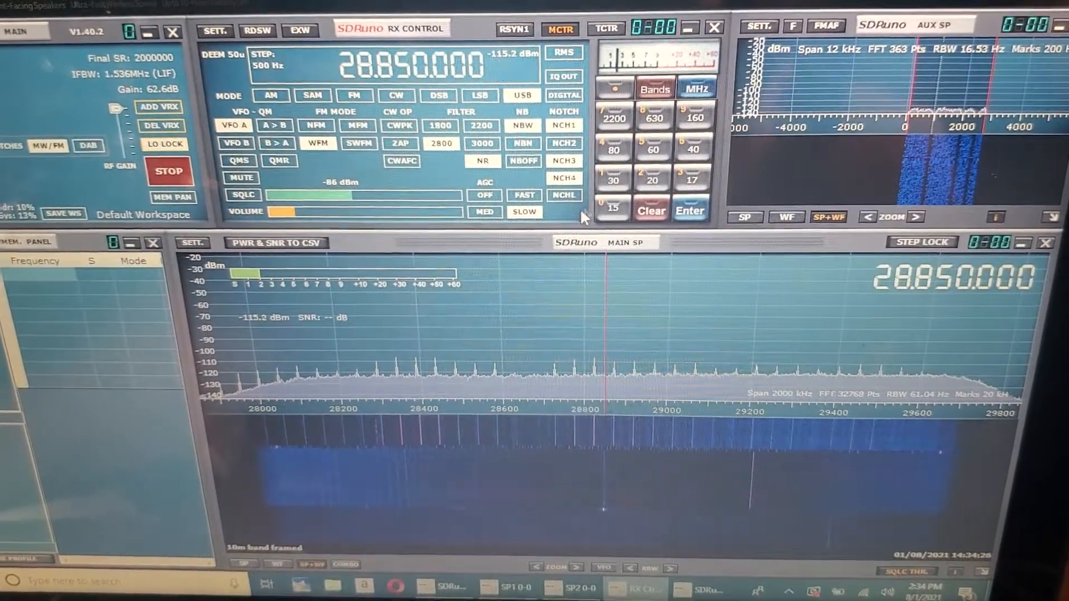